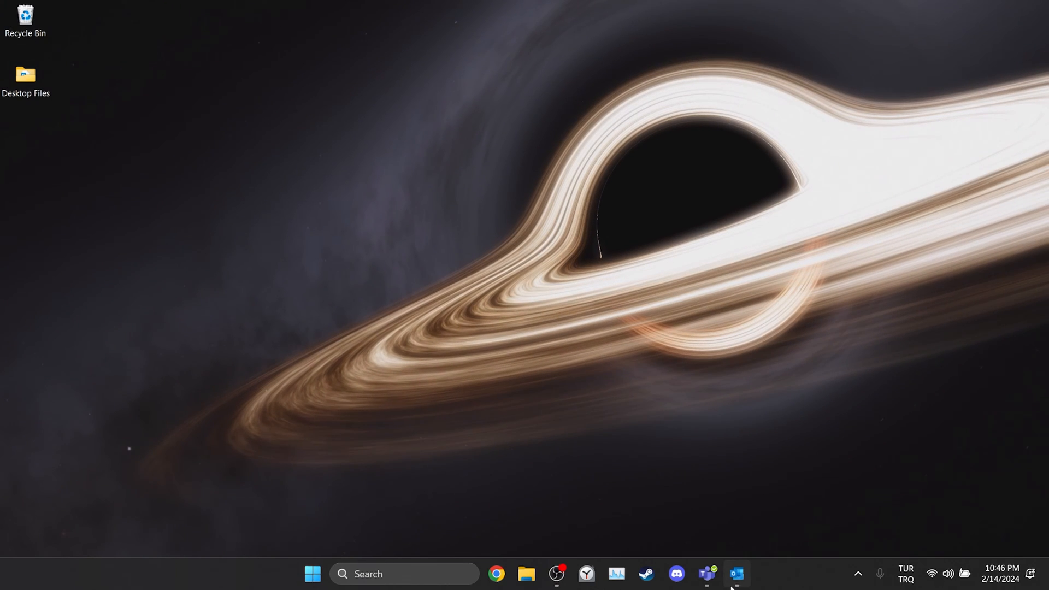
# - Launch Outlook and go to the Add-ins page of Outlook Options
pyautogui.click(736, 572)
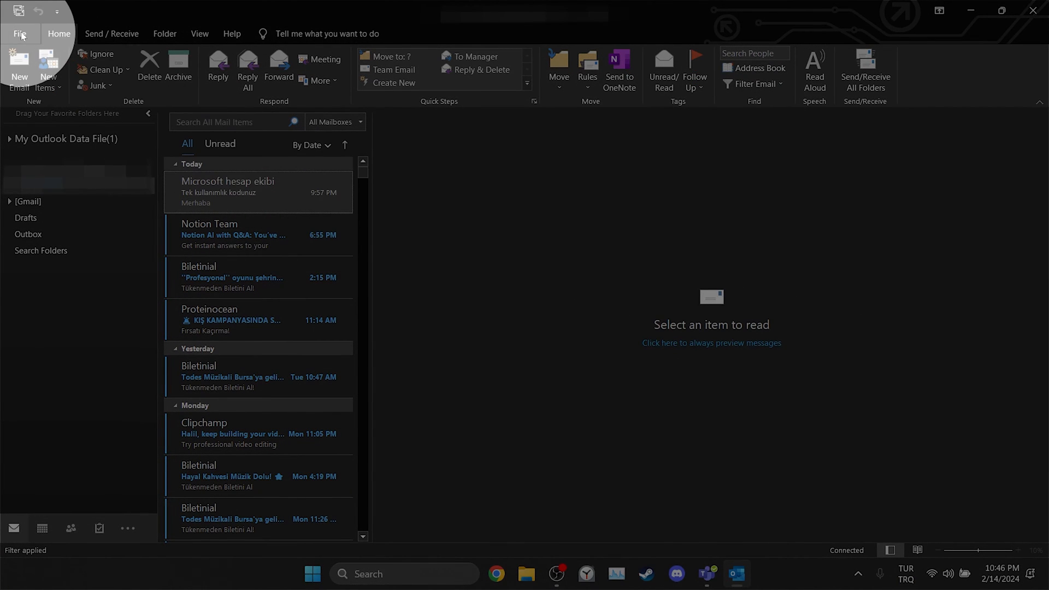
pyautogui.click(20, 33)
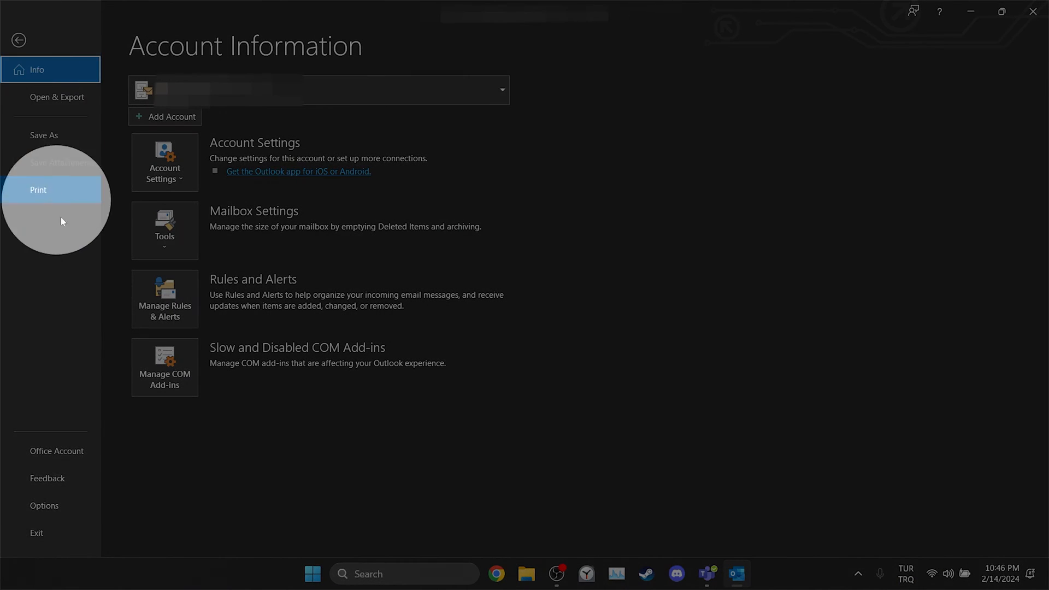
pyautogui.click(45, 505)
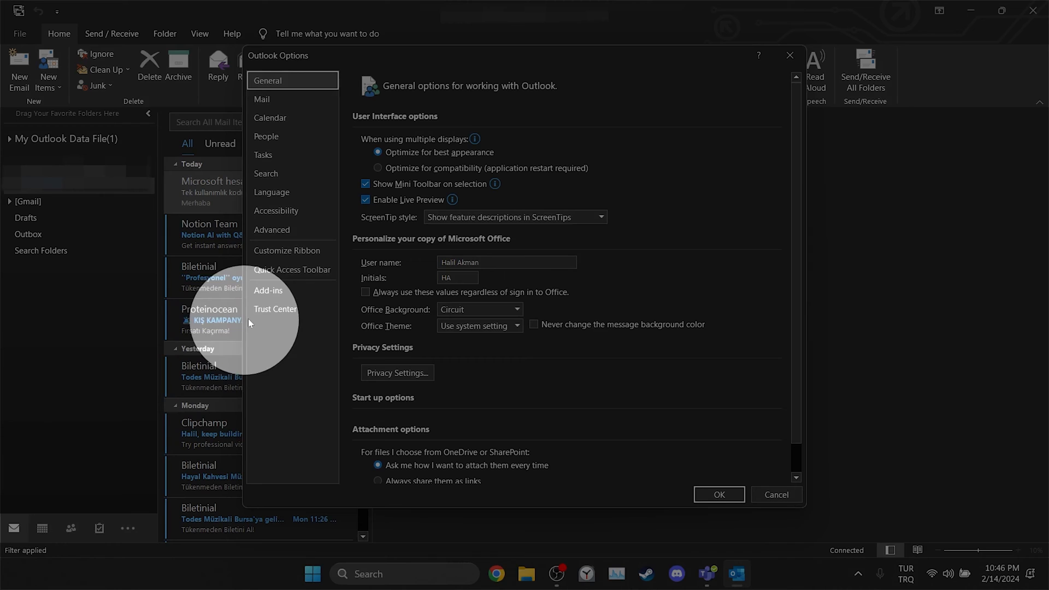
pyautogui.click(268, 289)
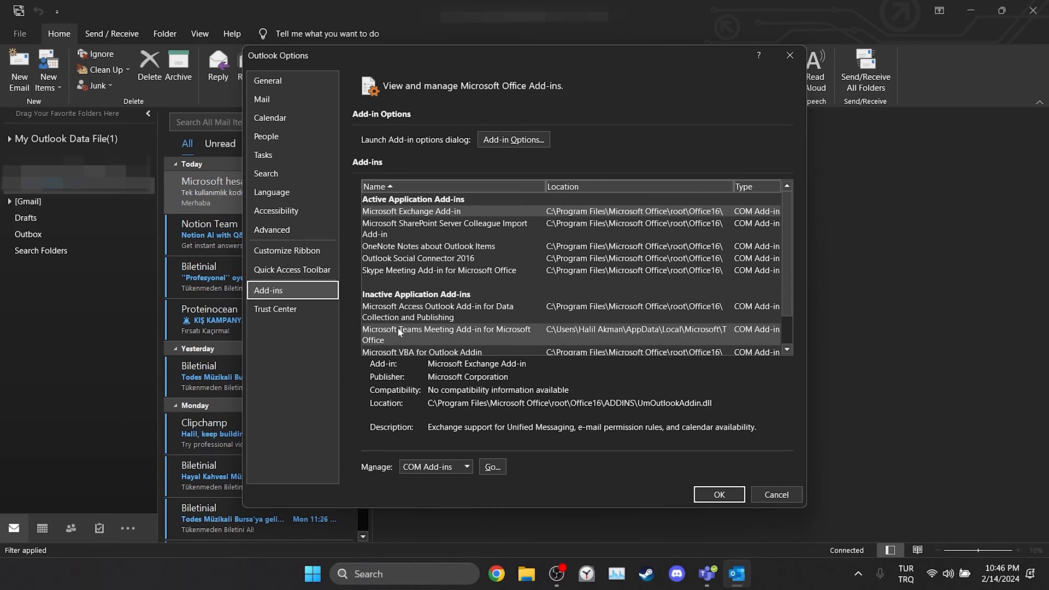
# - Select the inactive Teams Meeting Add-in and open the COM Add-ins manager
pyautogui.click(447, 334)
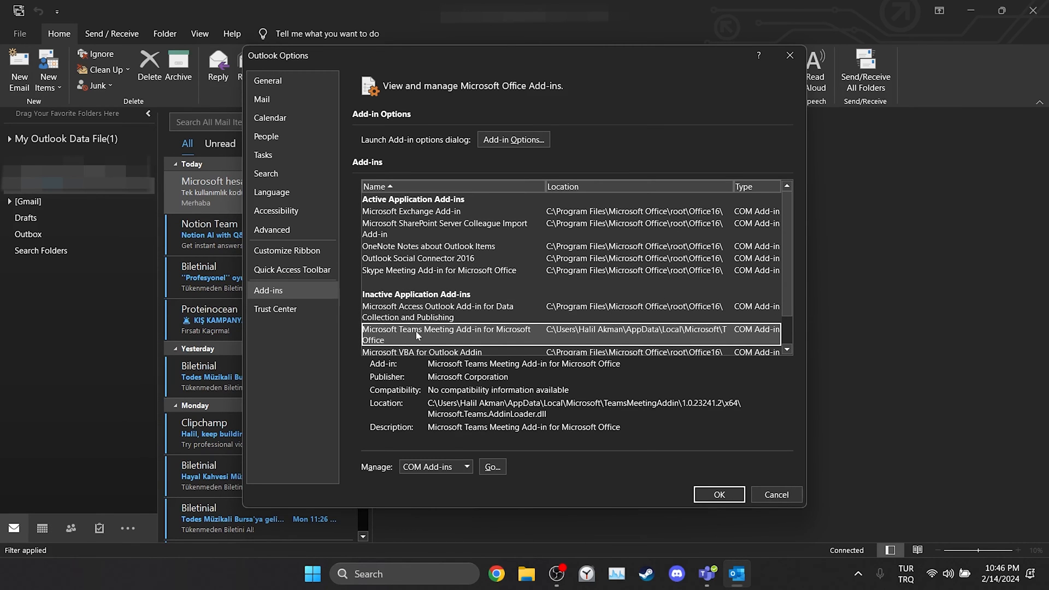
pyautogui.click(466, 466)
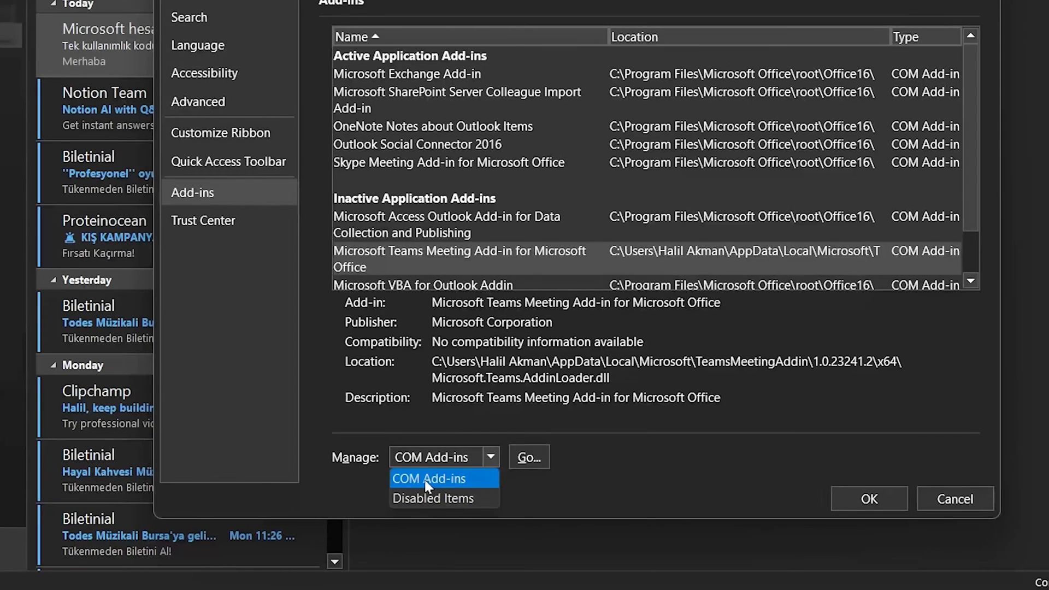
pyautogui.click(429, 479)
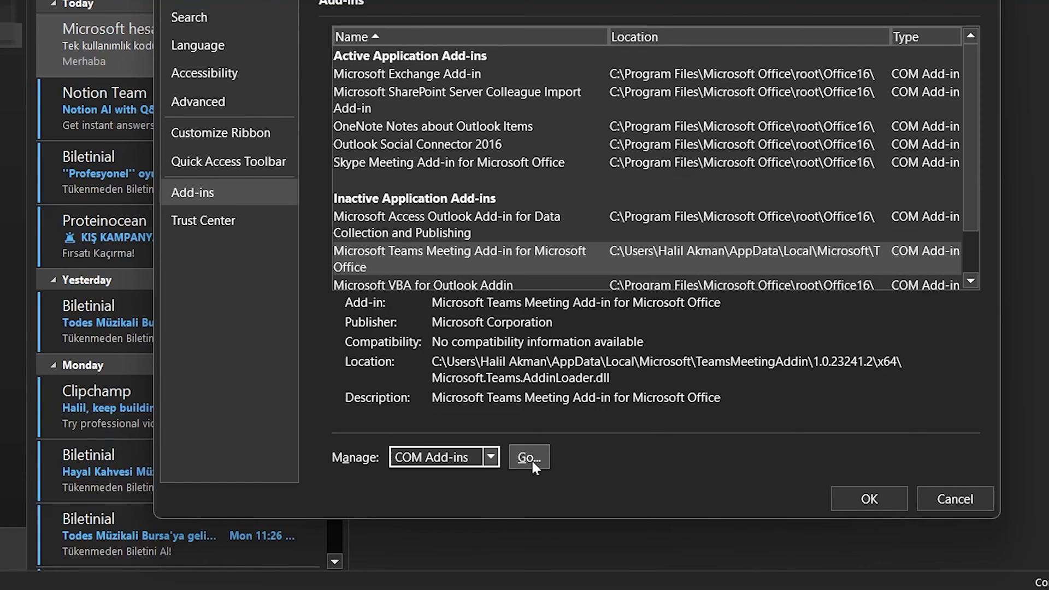
pyautogui.click(527, 457)
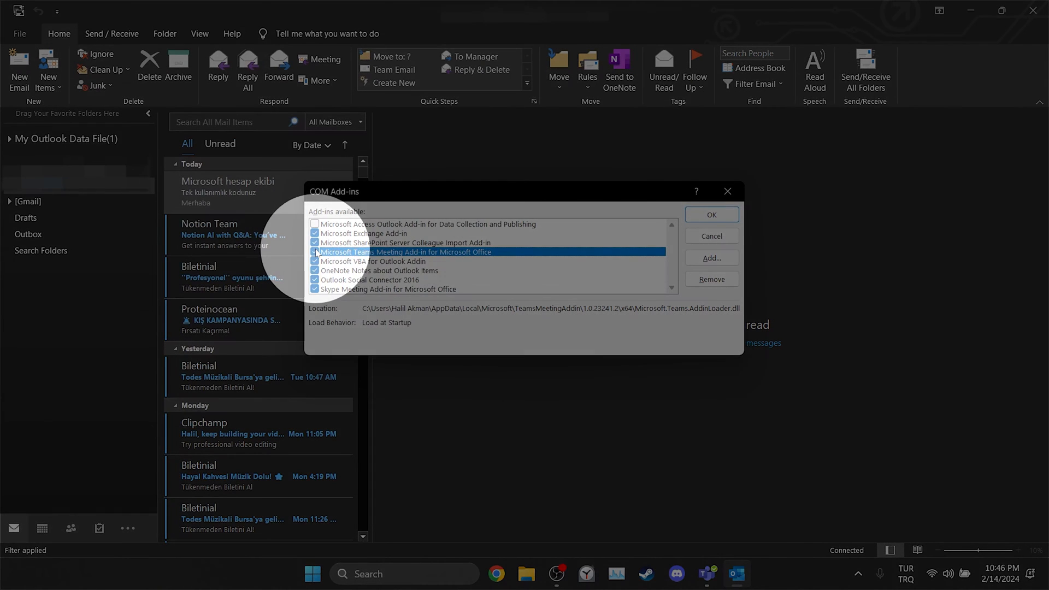
# - Confirm the Teams Meeting Add-in and verify it now appears among active add-ins in Options
pyautogui.click(710, 214)
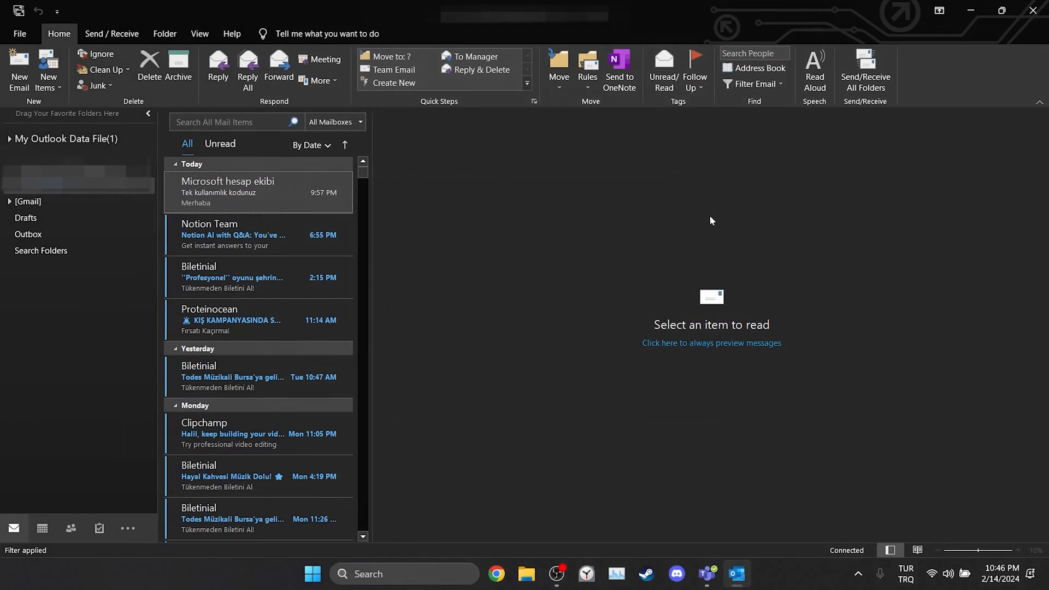
pyautogui.moveTo(694, 222)
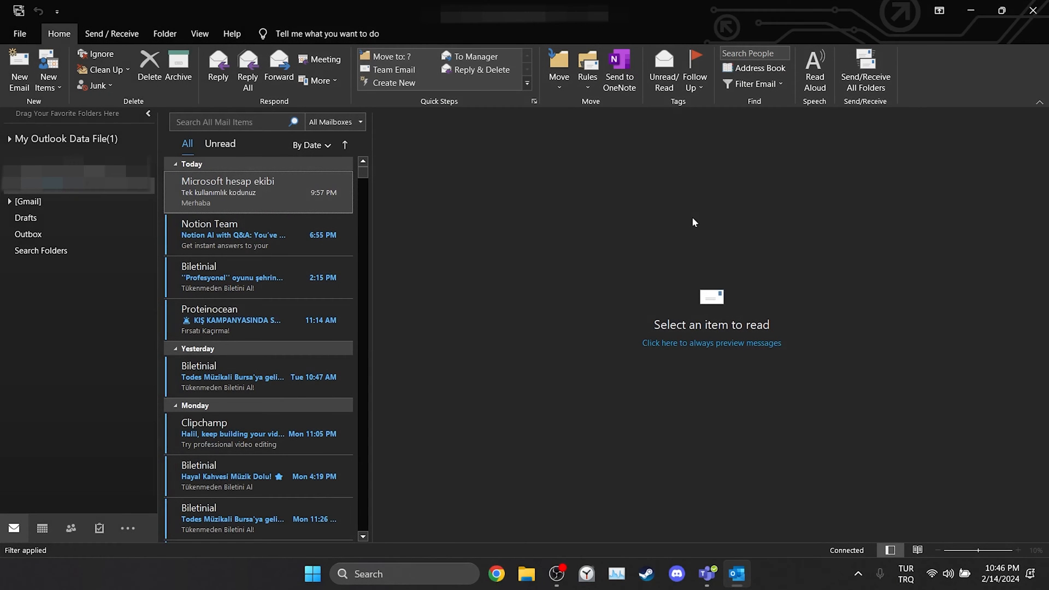
pyautogui.click(19, 33)
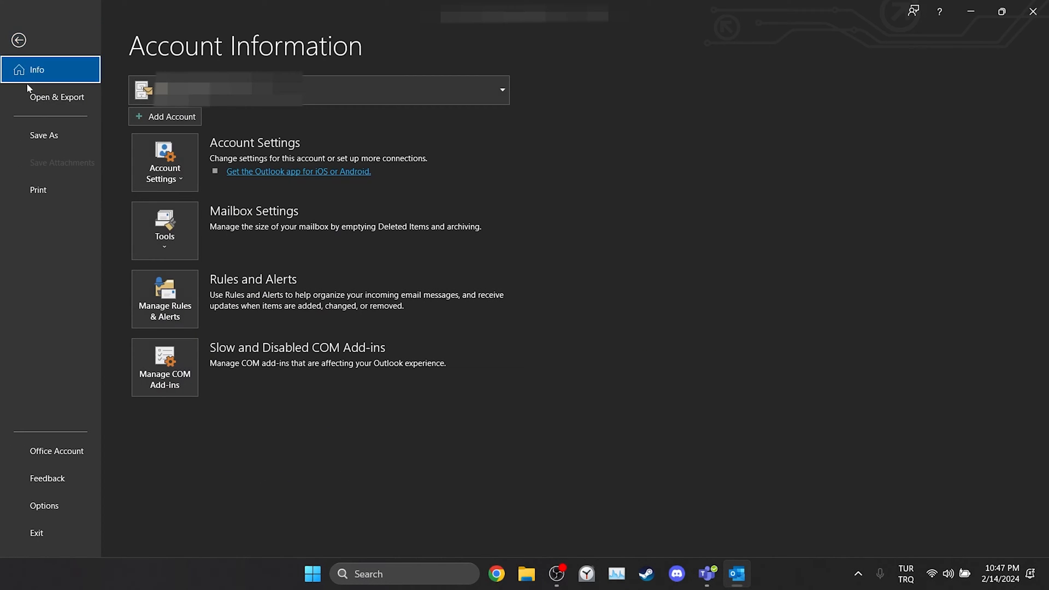
pyautogui.click(45, 505)
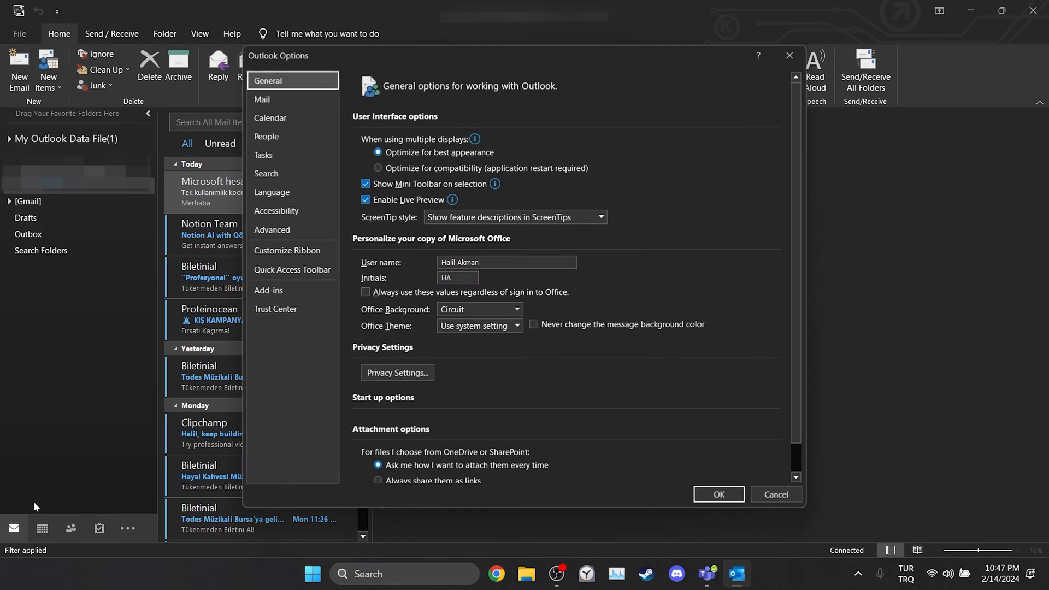
pyautogui.click(268, 290)
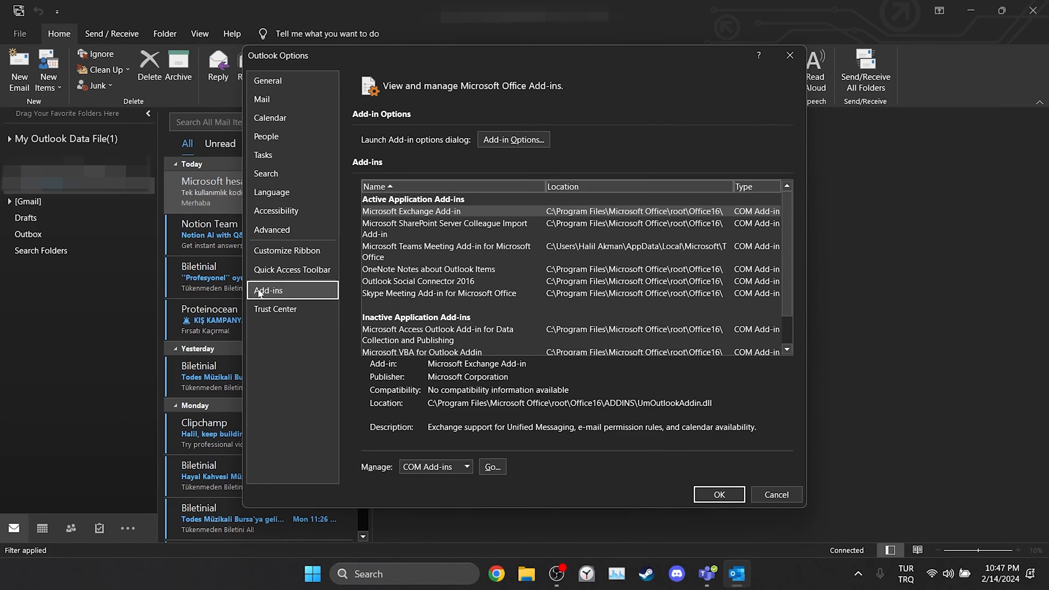
pyautogui.click(447, 251)
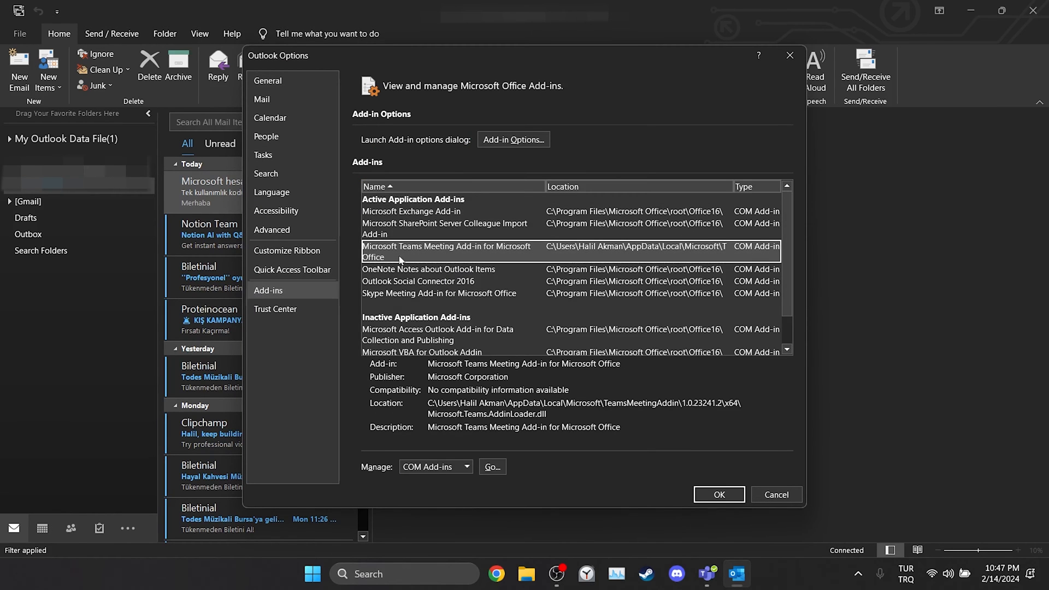
pyautogui.moveTo(426, 259)
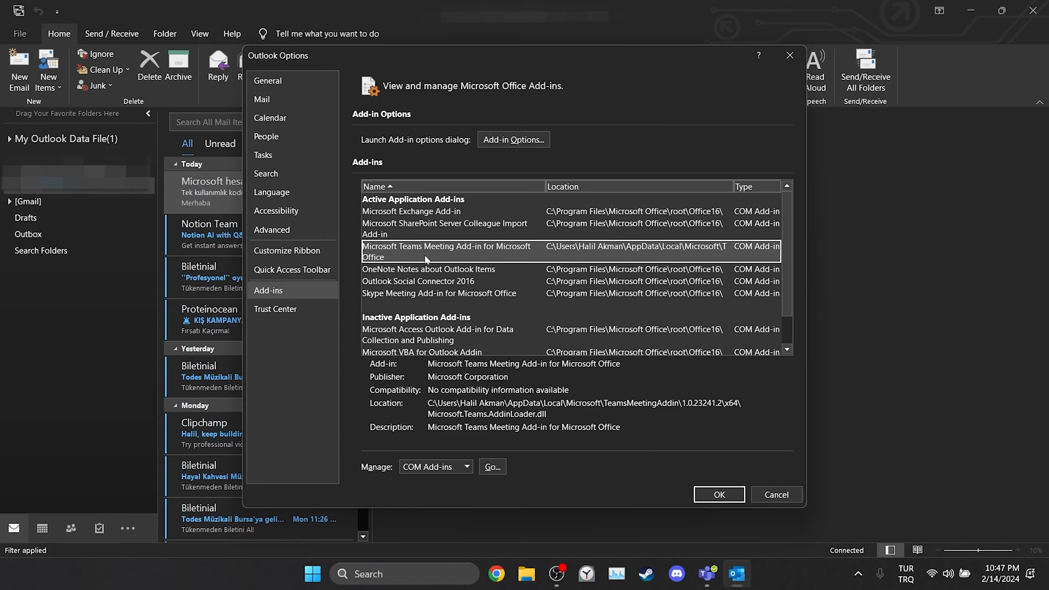
pyautogui.click(466, 466)
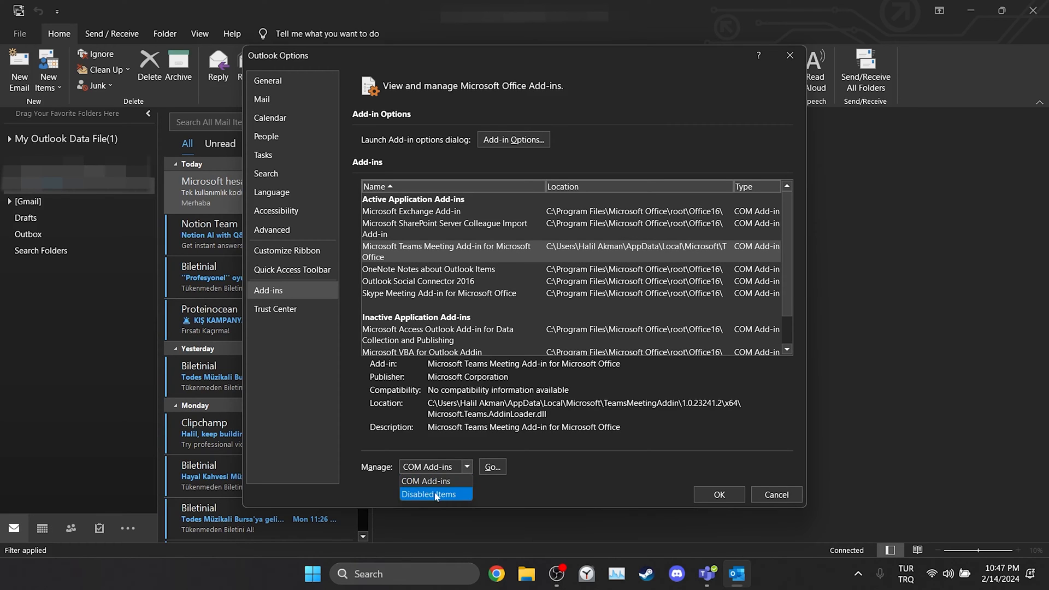
# - Review Outlook's Disabled Items list, find it empty, and close it
pyautogui.click(492, 466)
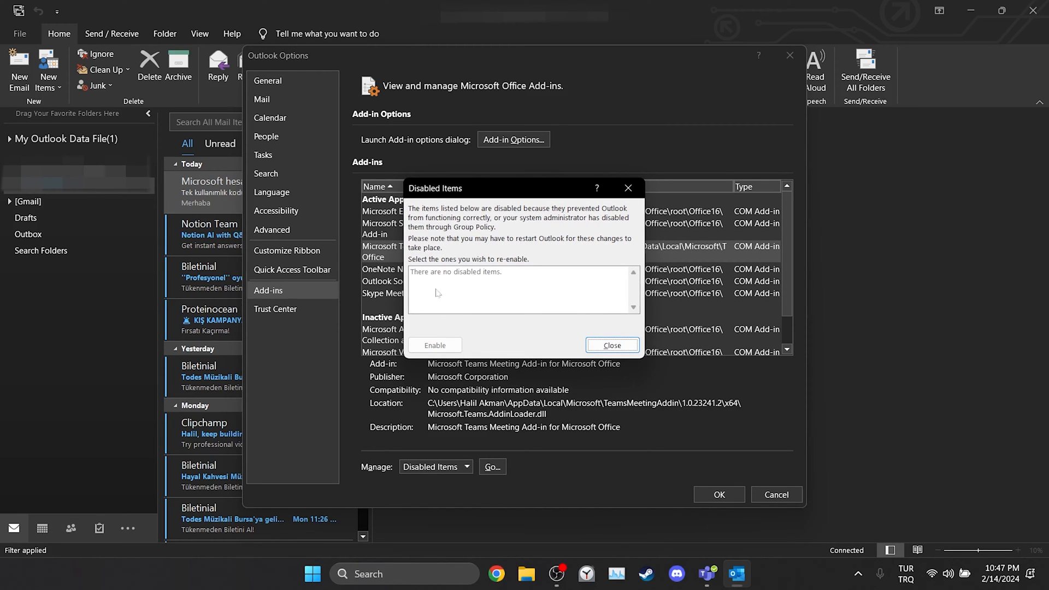
pyautogui.moveTo(409, 337)
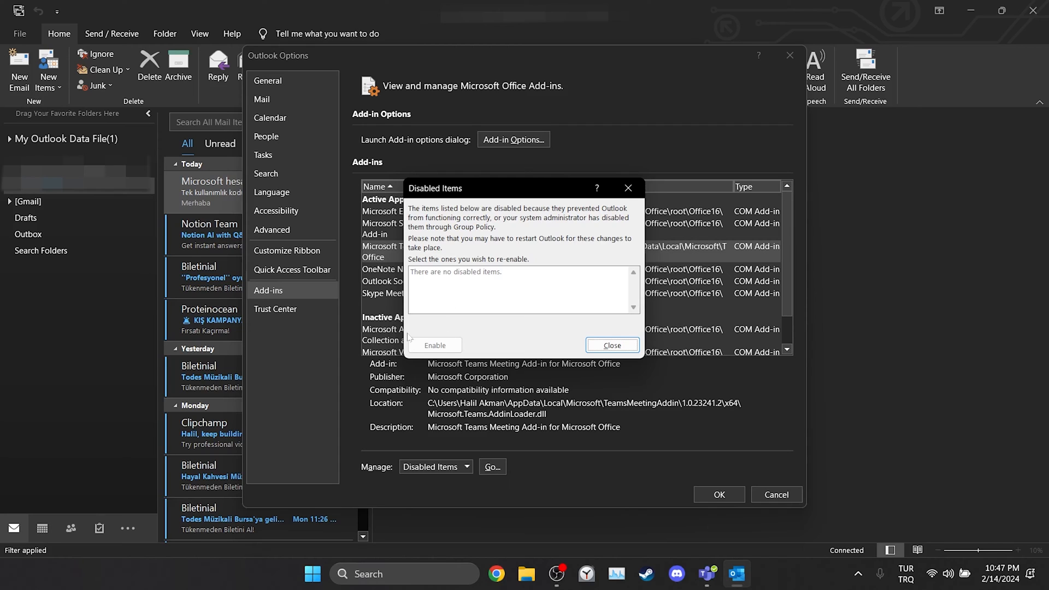
pyautogui.moveTo(421, 356)
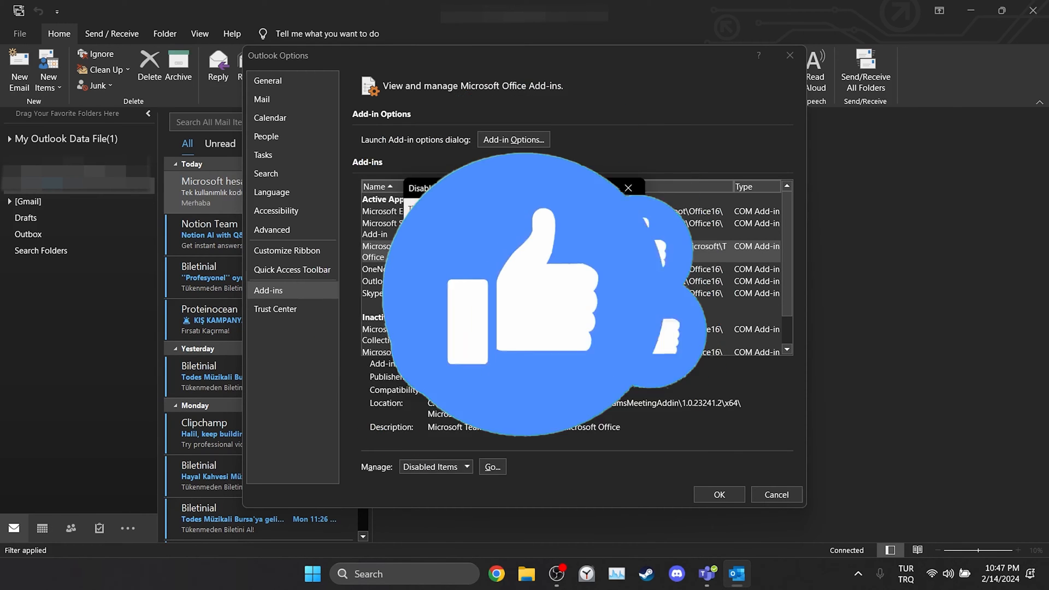
pyautogui.click(491, 466)
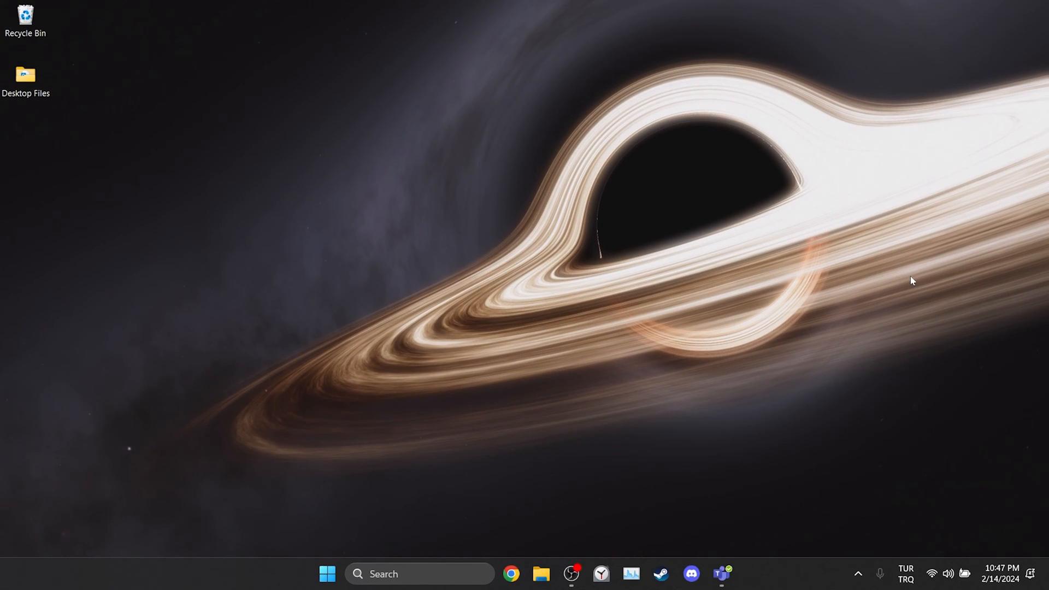
pyautogui.moveTo(854, 381)
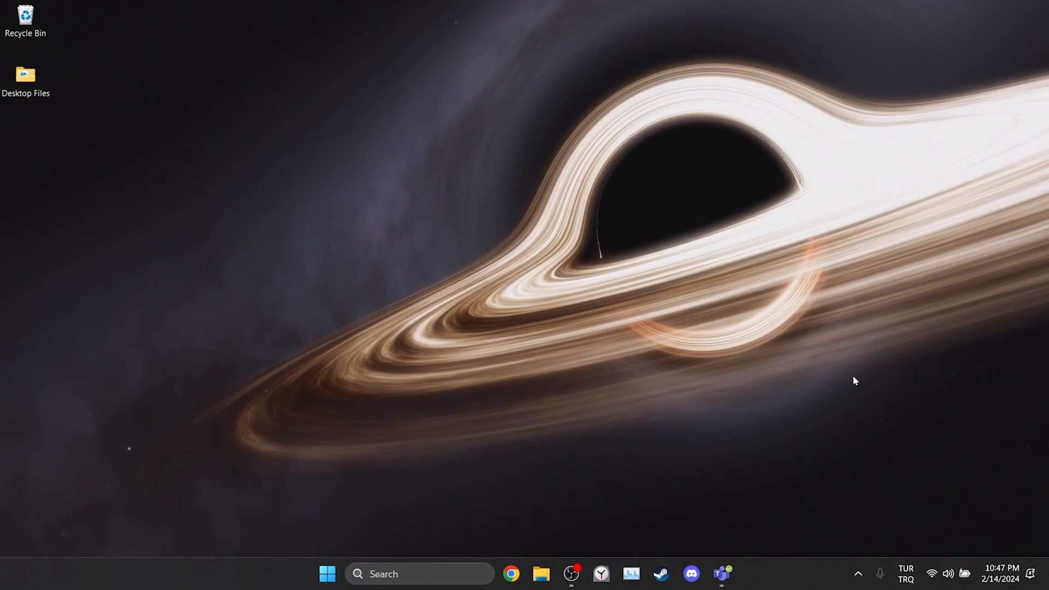
# - In Teams General settings, tick 'Register Teams as the chat app for Office', then close Teams
pyautogui.click(721, 573)
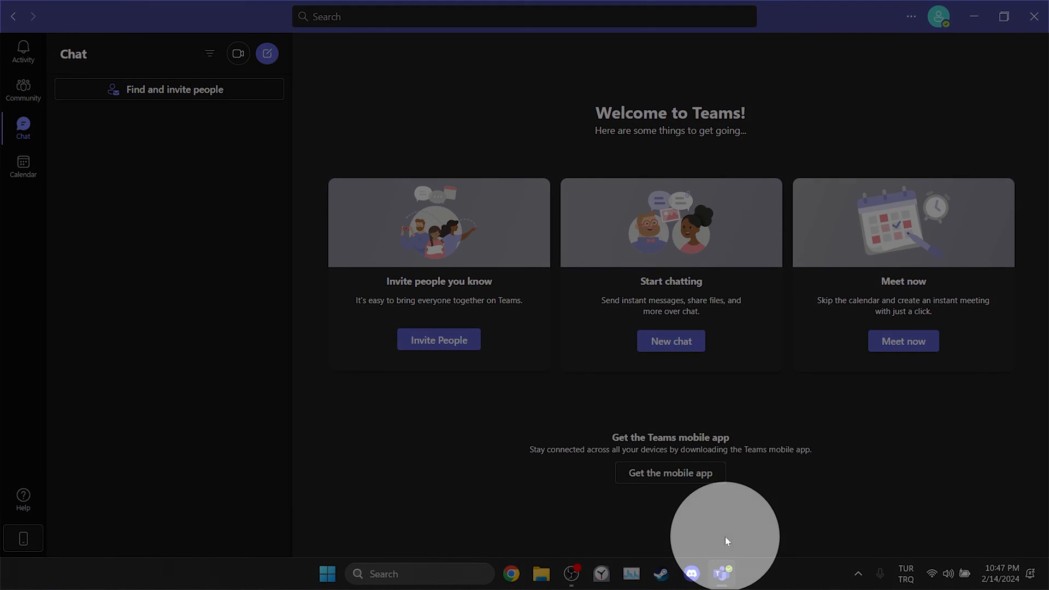
pyautogui.click(910, 16)
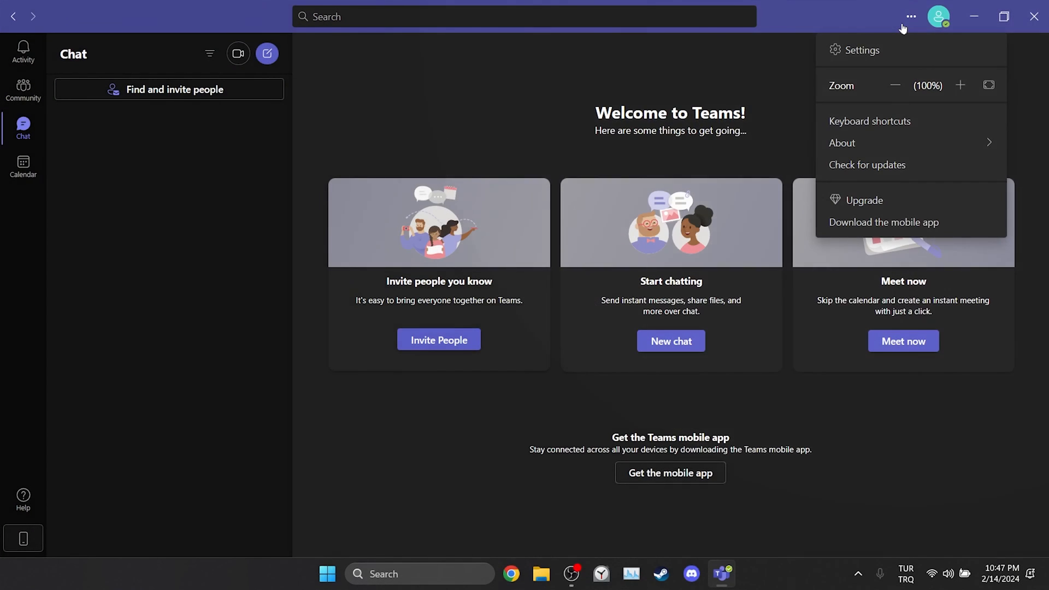
pyautogui.click(861, 50)
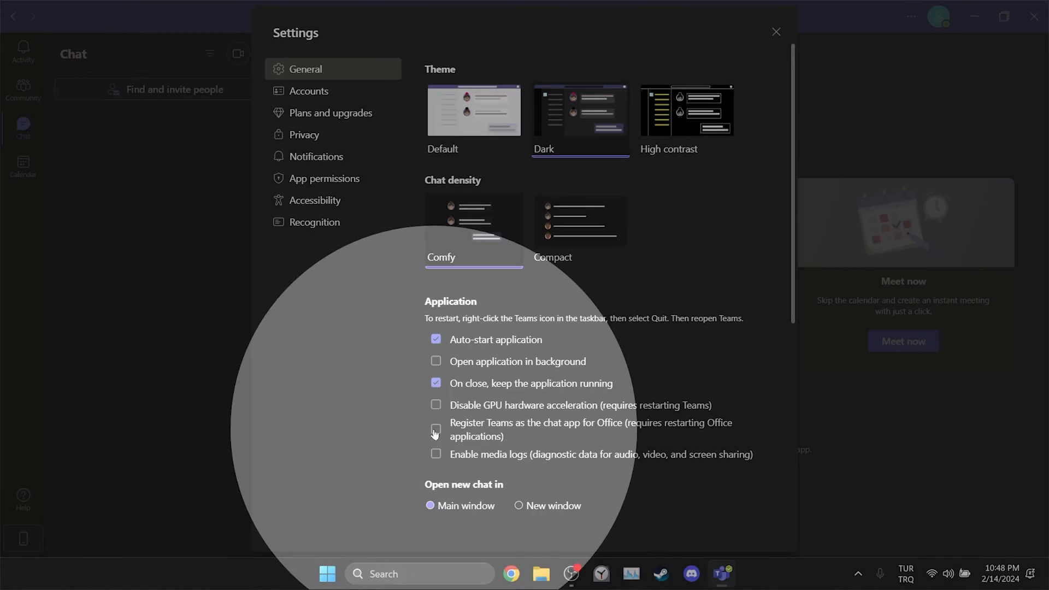
pyautogui.click(775, 32)
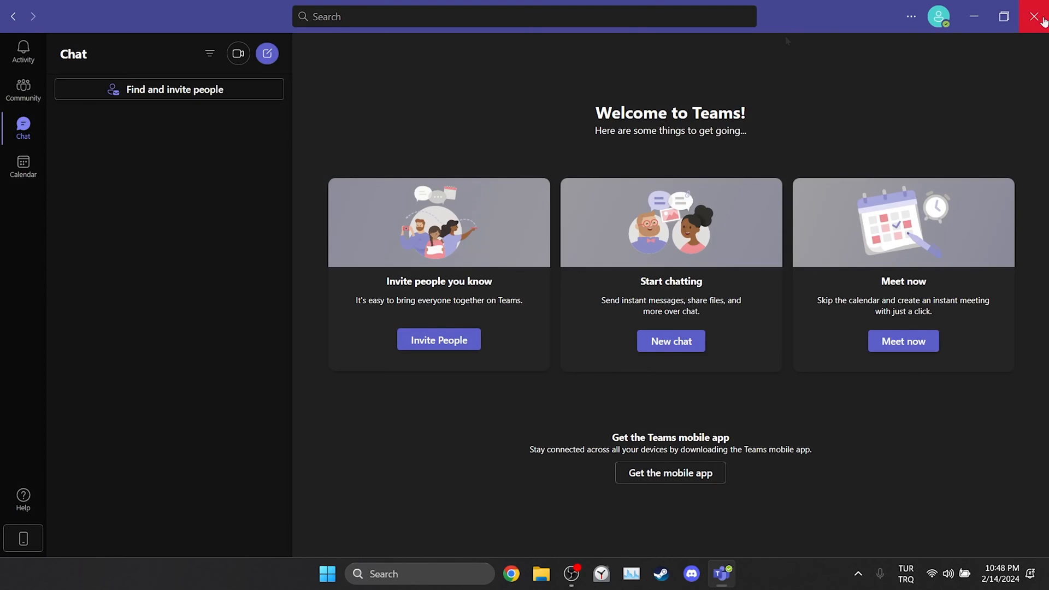
pyautogui.click(1036, 16)
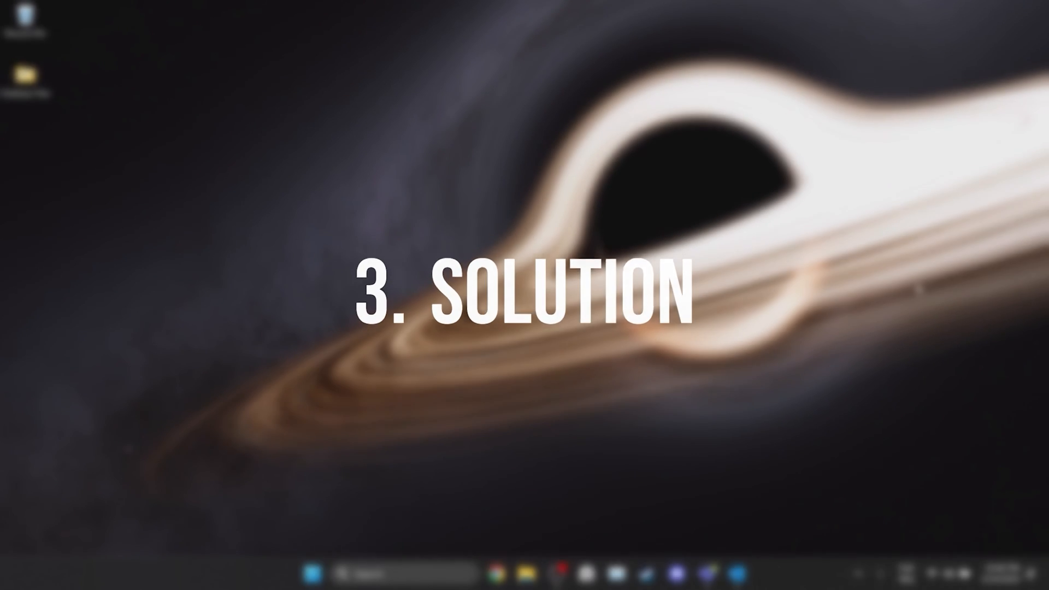
# - Search 'outlook' and open the Windows app settings for Outlook (new)
pyautogui.click(342, 573)
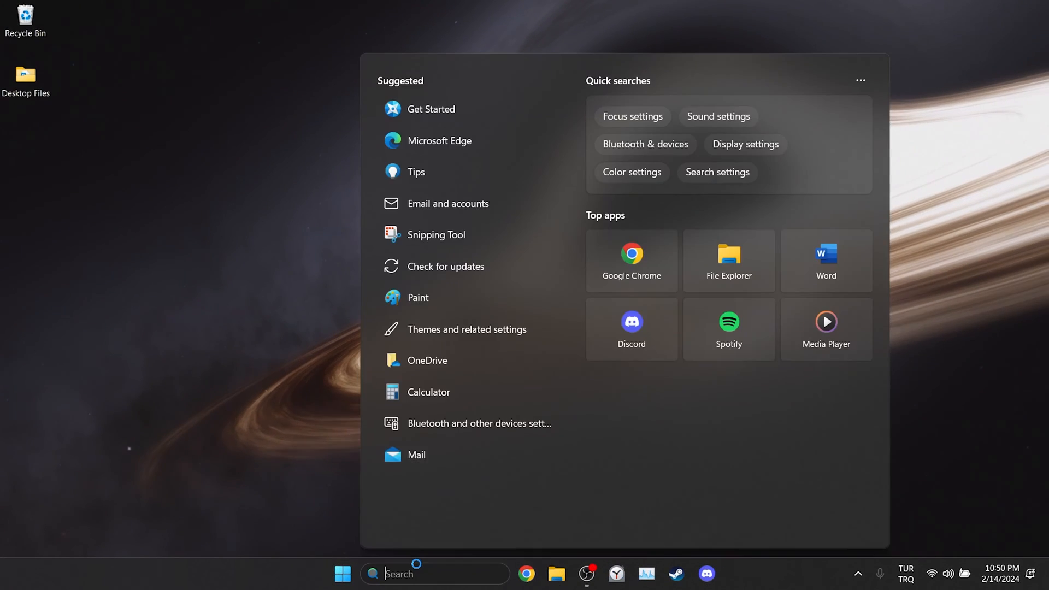
pyautogui.write('outlook')
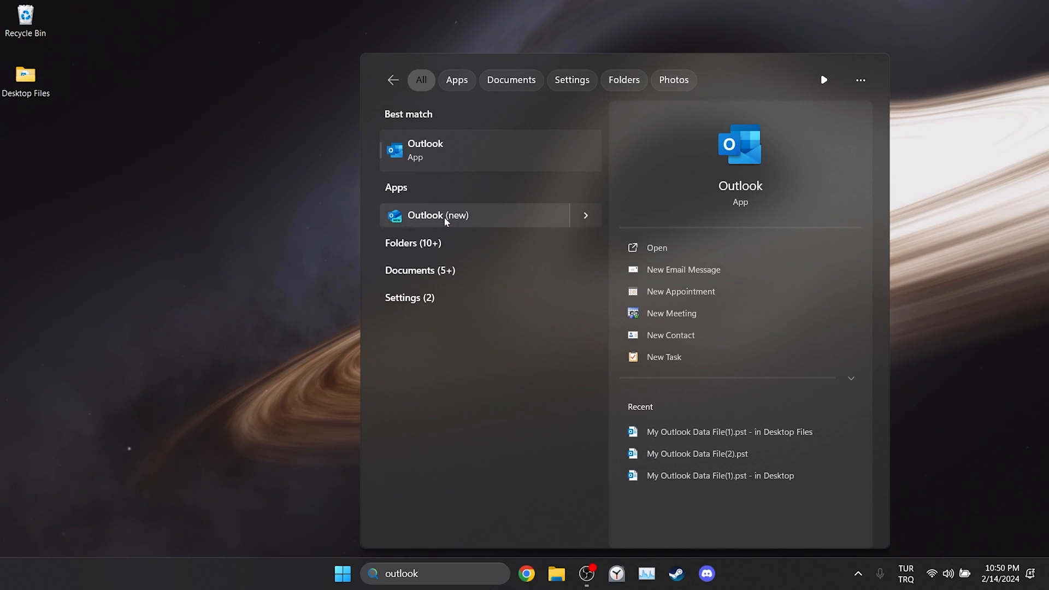
pyautogui.rightClick(438, 215)
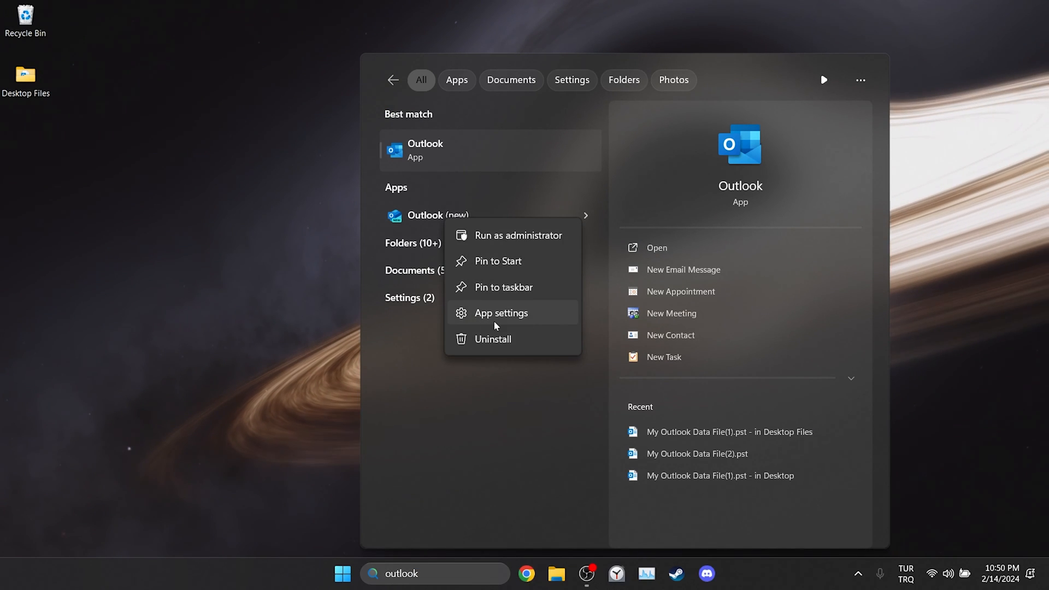
pyautogui.click(500, 312)
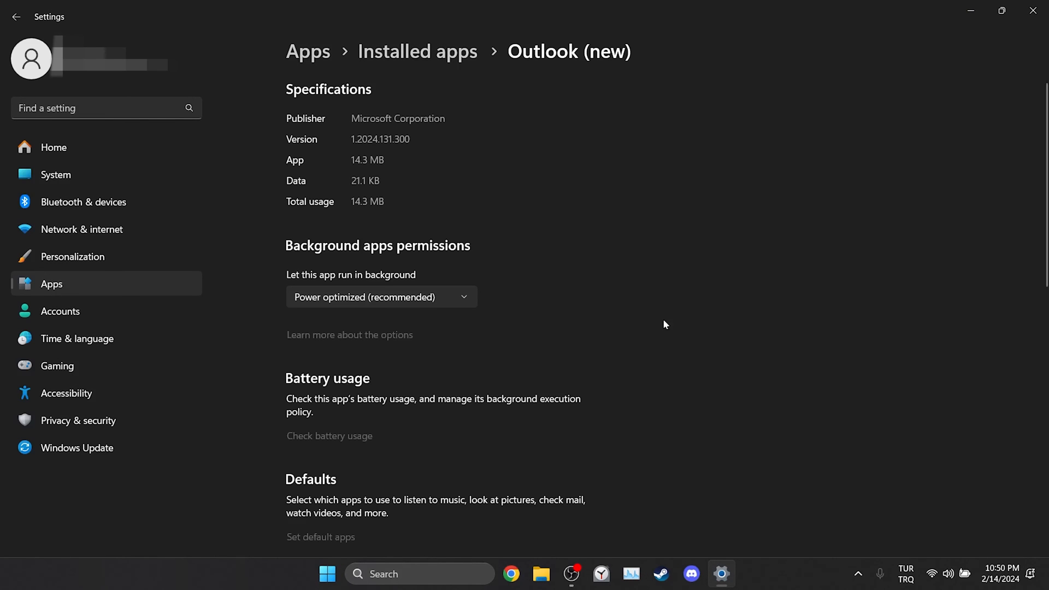
# - Repair Outlook (new) from its Reset section without losing data
pyautogui.scroll(-3)
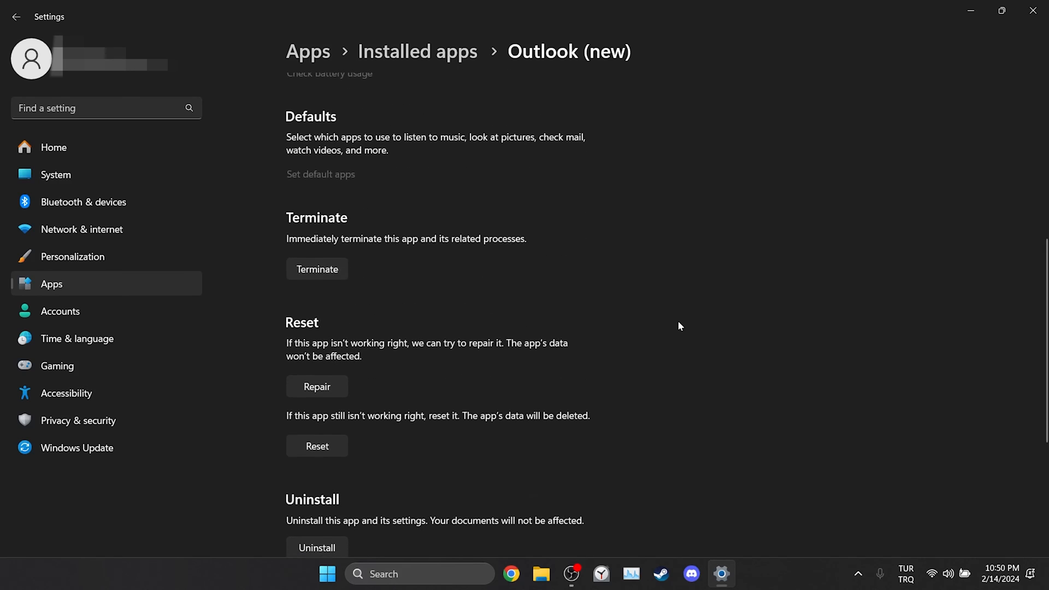
pyautogui.click(317, 386)
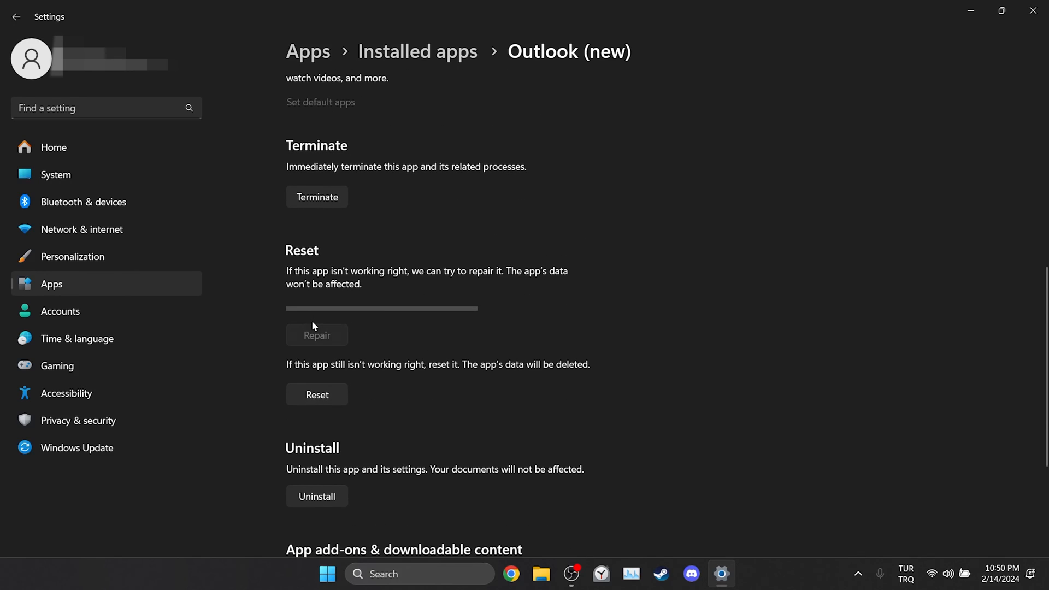
pyautogui.click(316, 334)
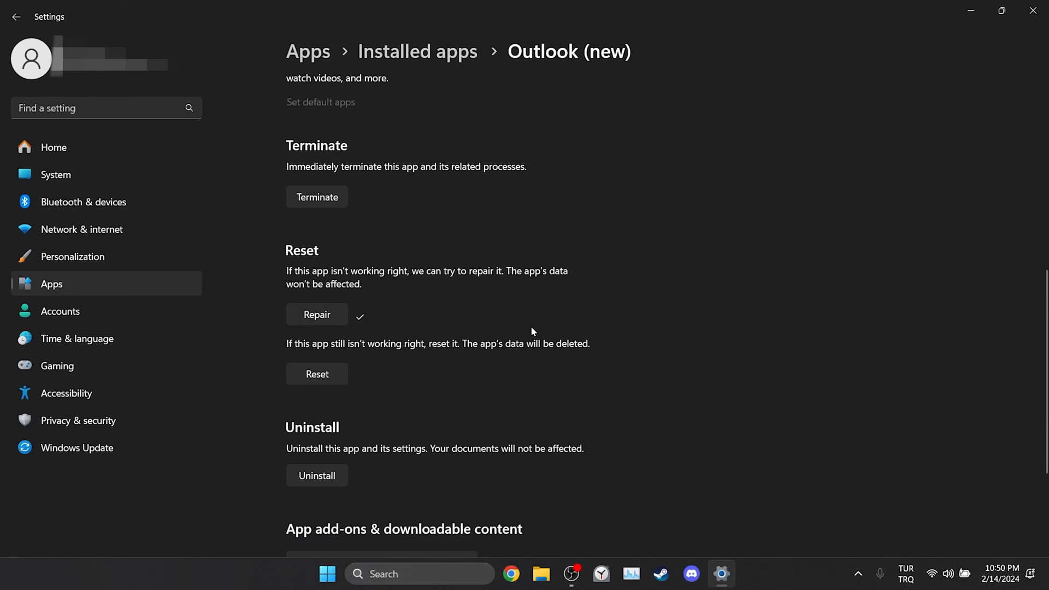
pyautogui.click(1032, 12)
pyautogui.write('teams')
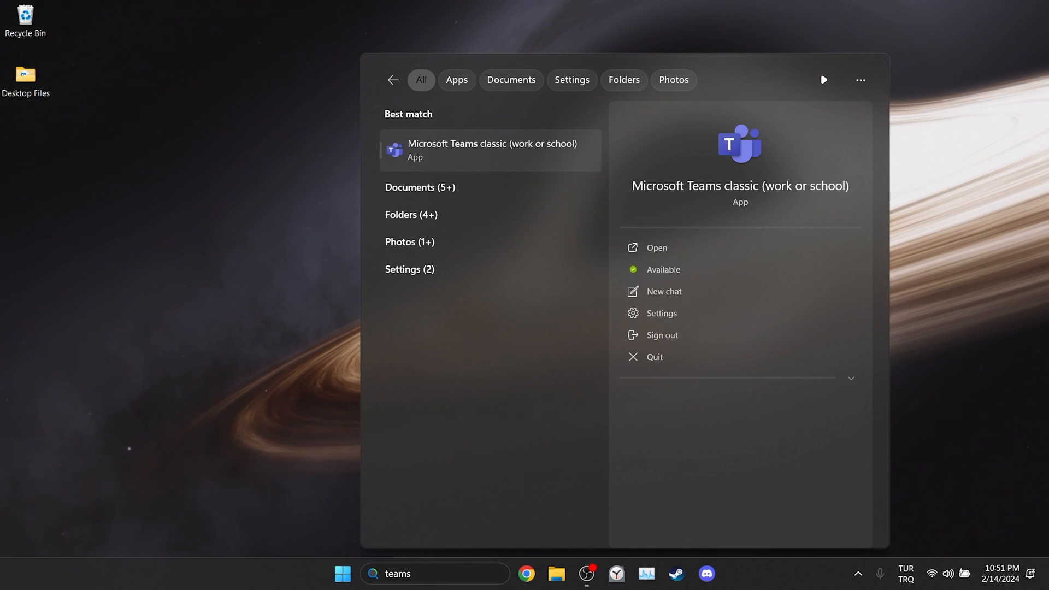
# - Open Control Panel's list of installed programs via system search
pyautogui.rightClick(492, 149)
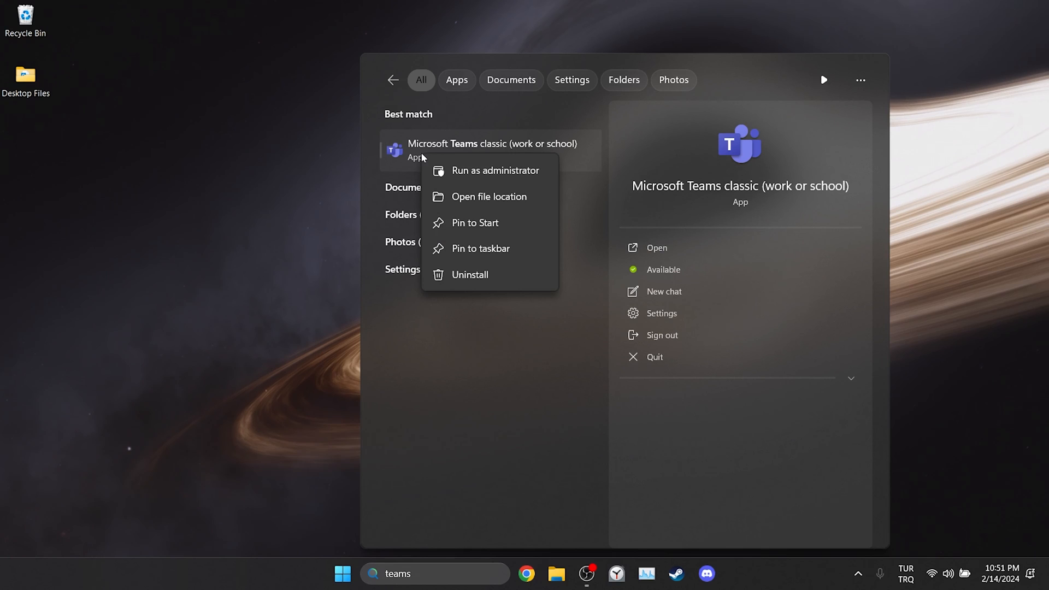
pyautogui.moveTo(420, 165)
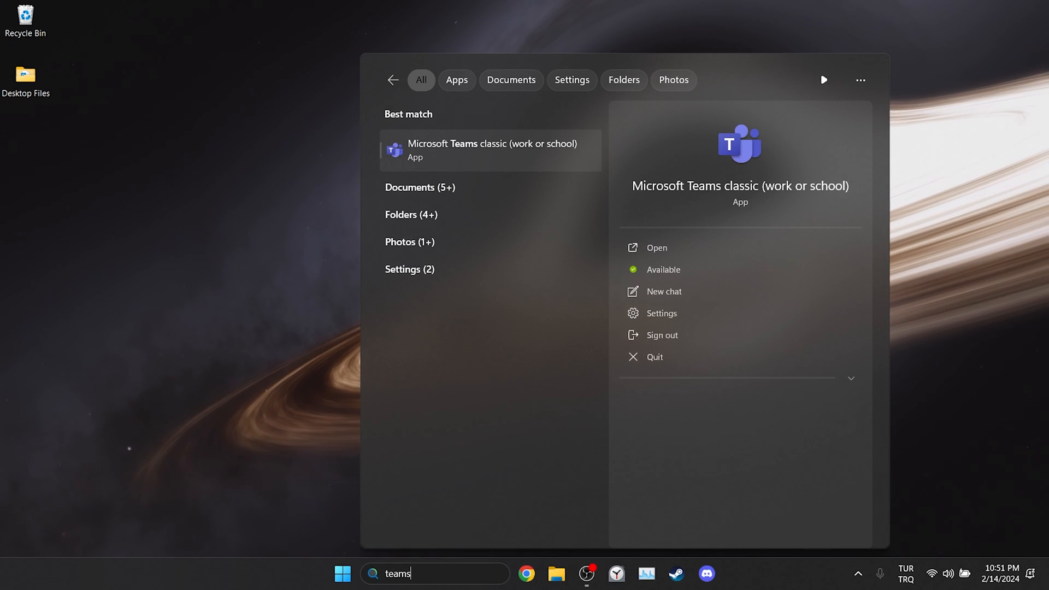
pyautogui.write('control Panel')
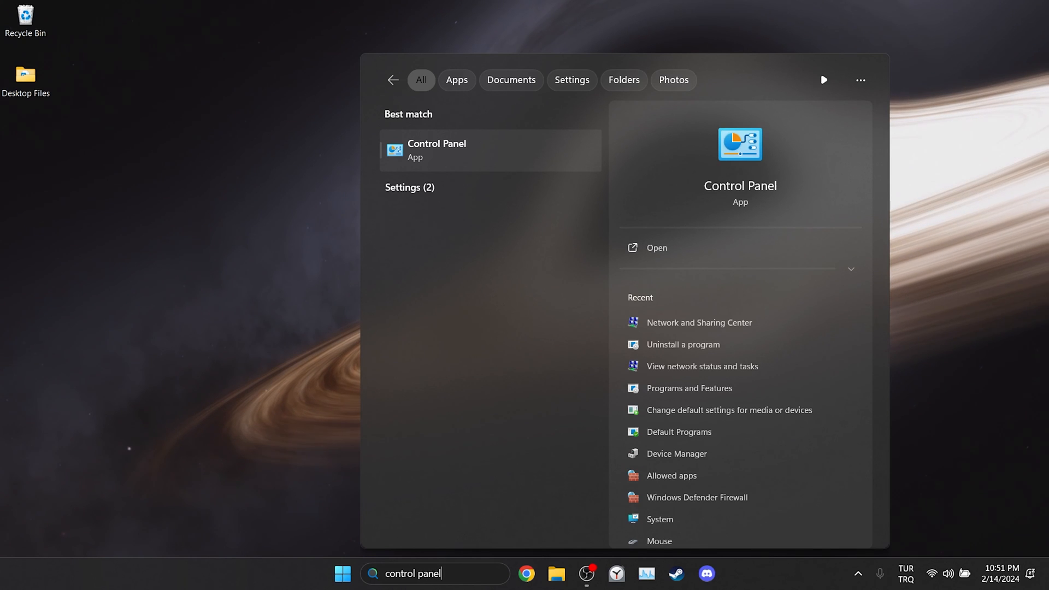
pyautogui.moveTo(470, 239)
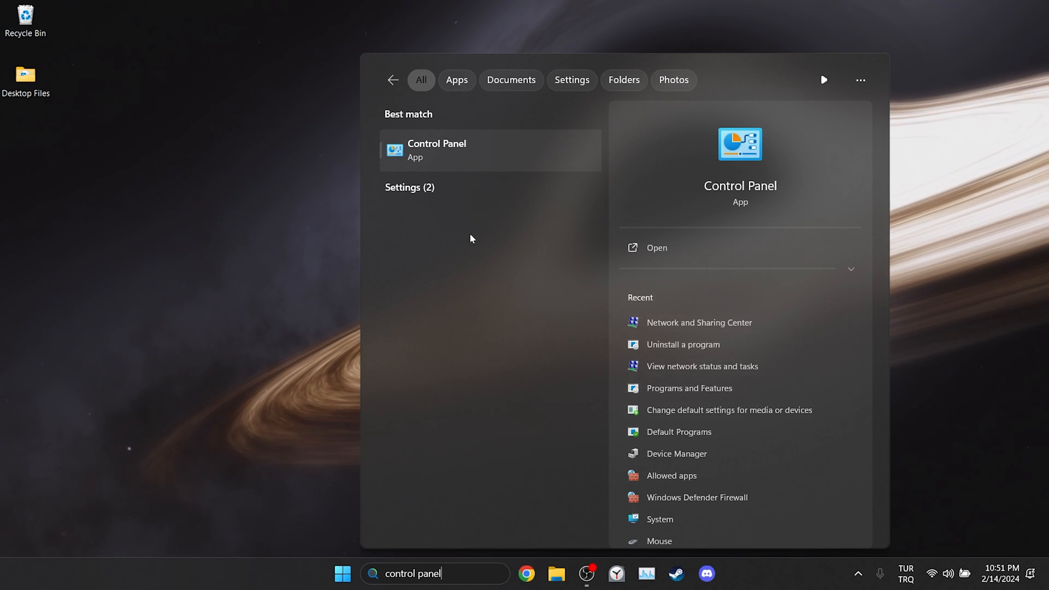
pyautogui.click(436, 149)
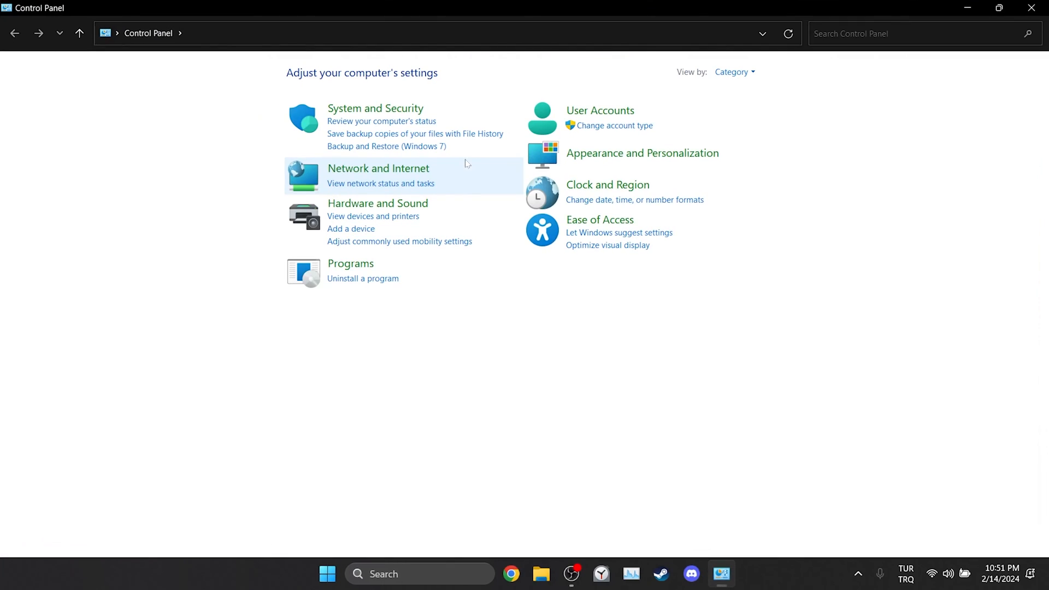
pyautogui.click(363, 278)
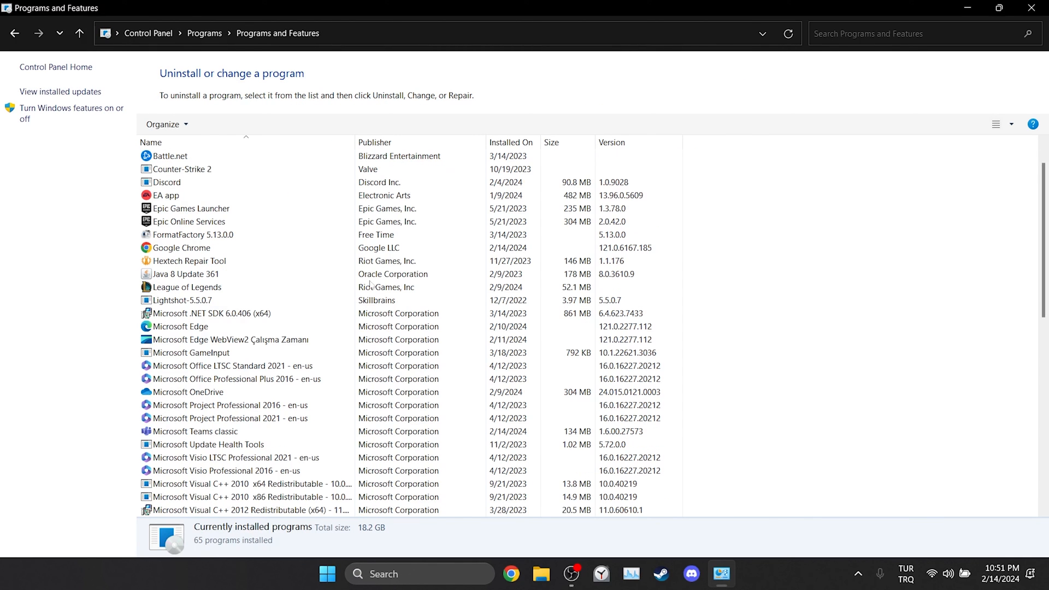
# - Run a Quick Repair of Microsoft Office Professional Plus 2016 and close the finished window
pyautogui.click(234, 378)
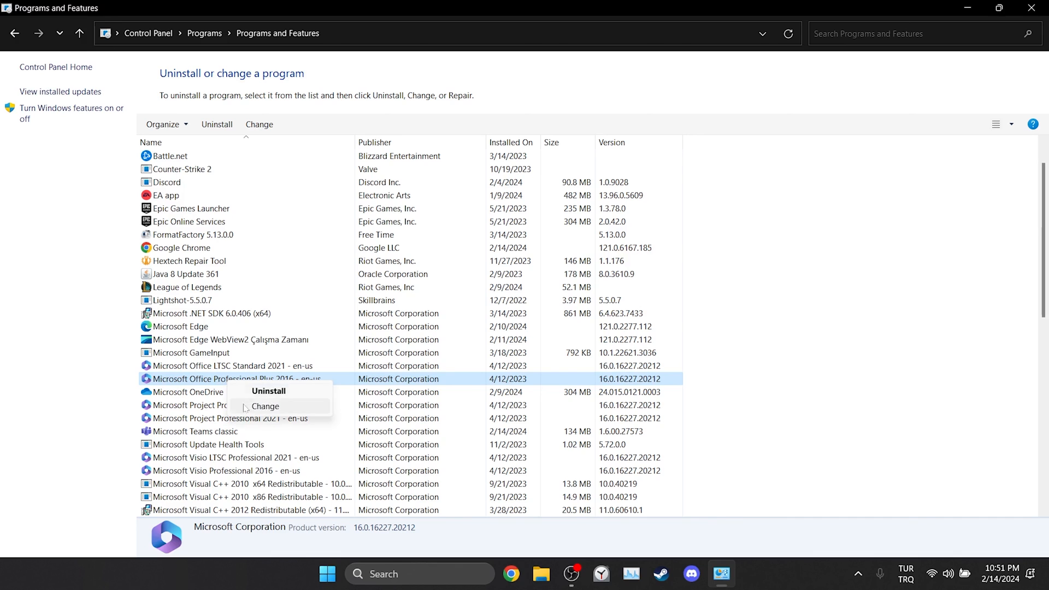
pyautogui.click(265, 406)
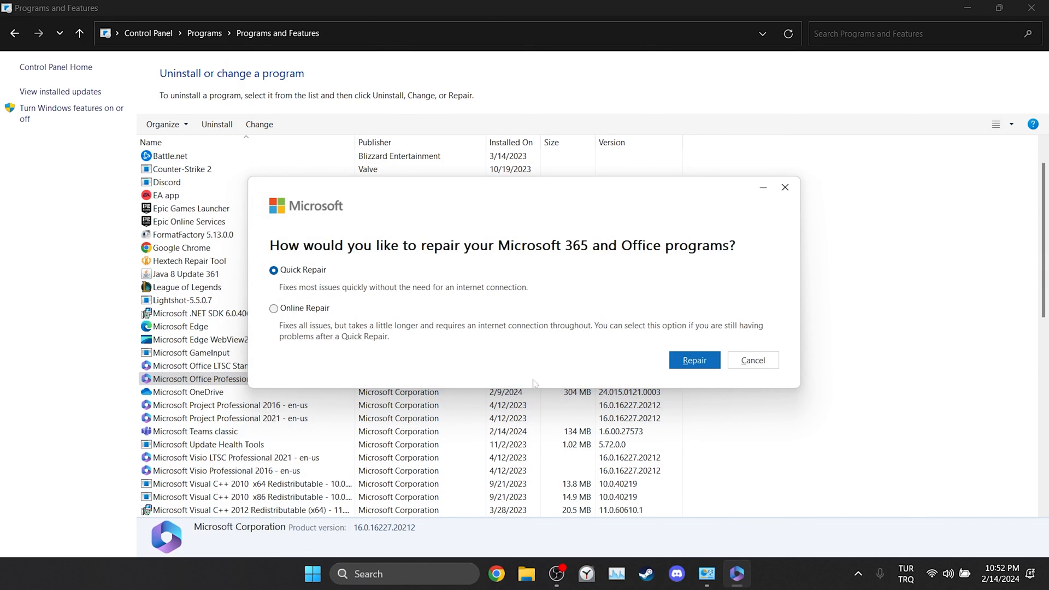
pyautogui.moveTo(677, 373)
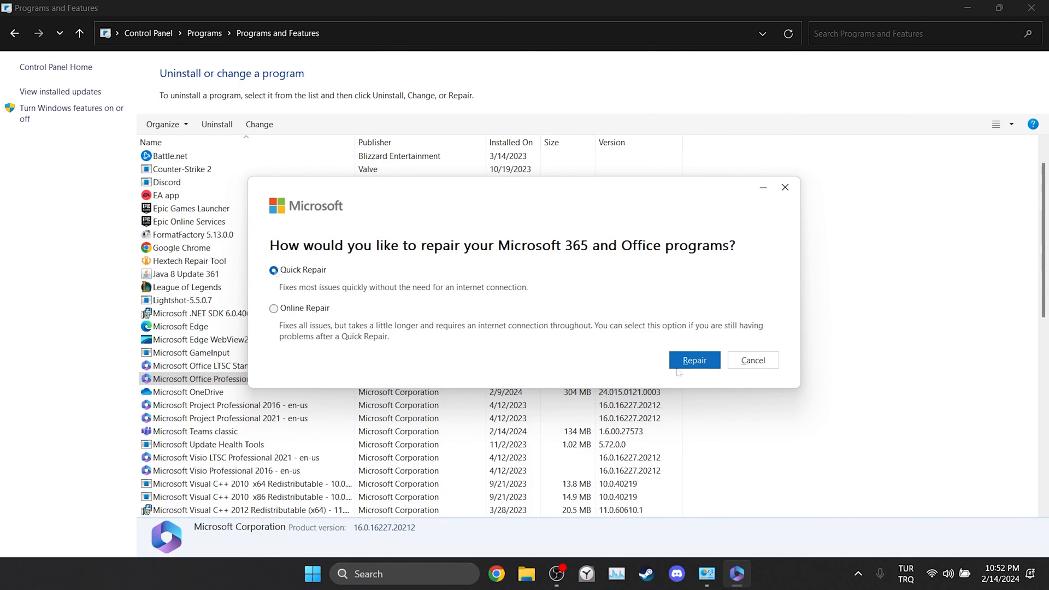
pyautogui.click(694, 360)
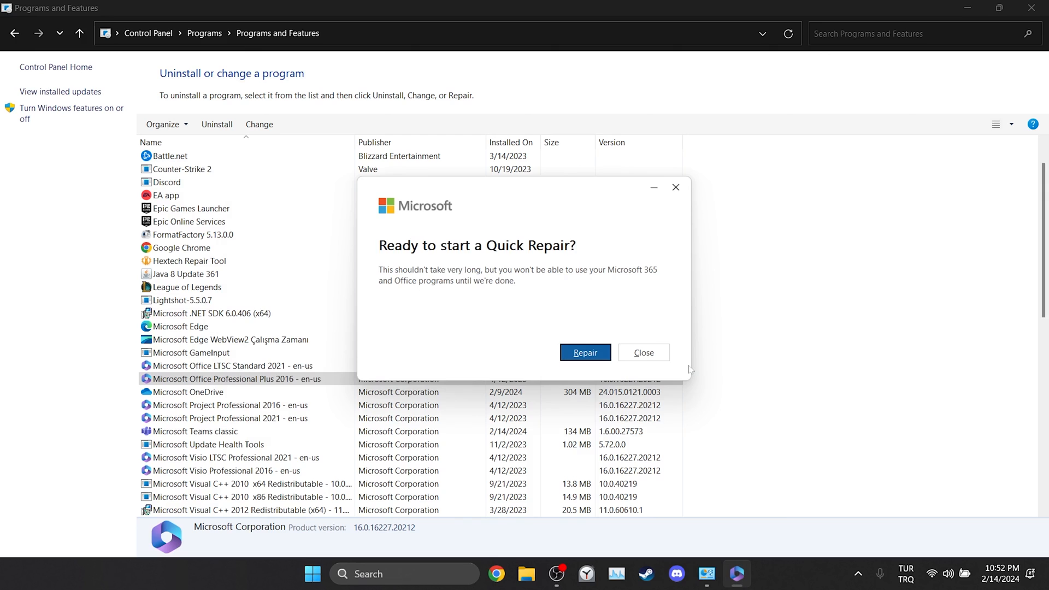
pyautogui.click(584, 352)
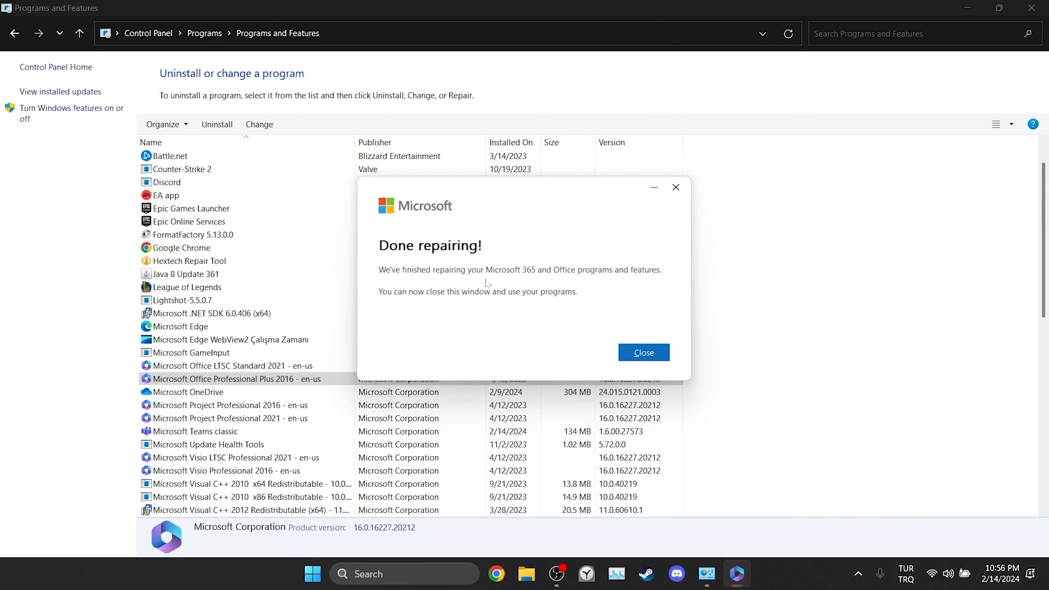
pyautogui.click(641, 352)
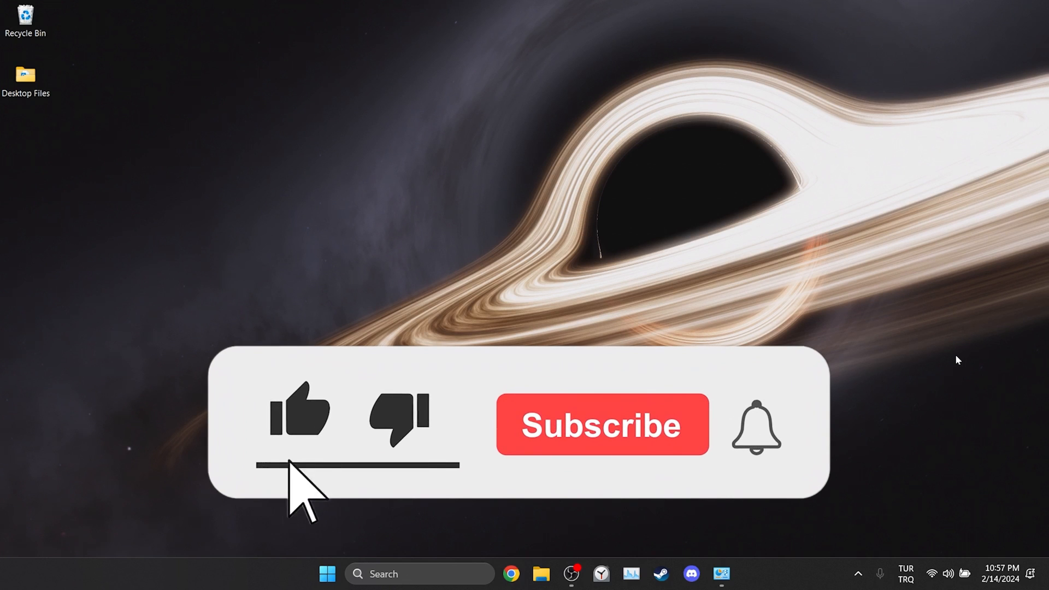
pyautogui.click(600, 424)
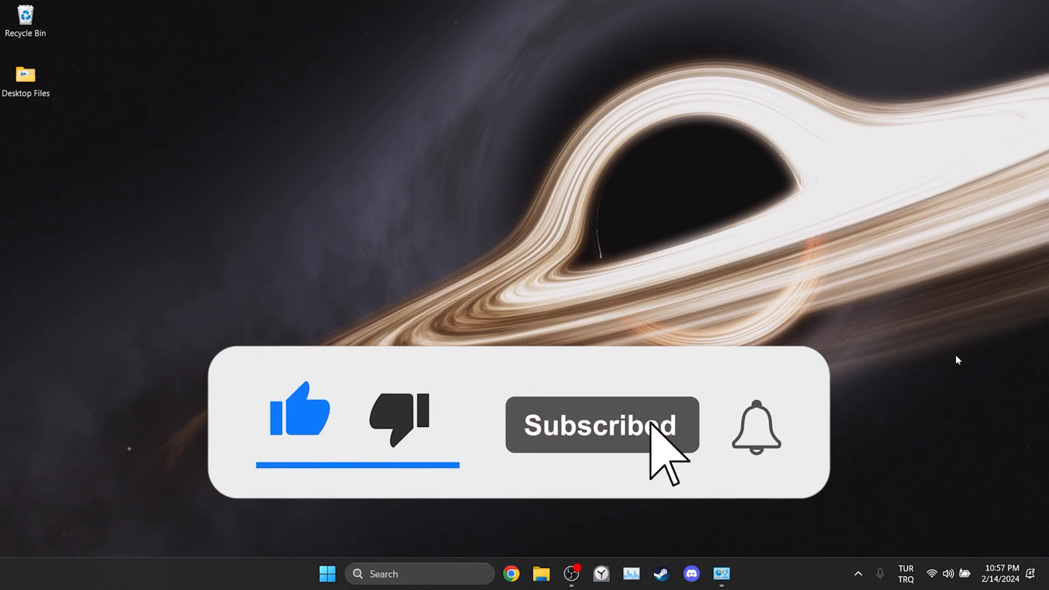